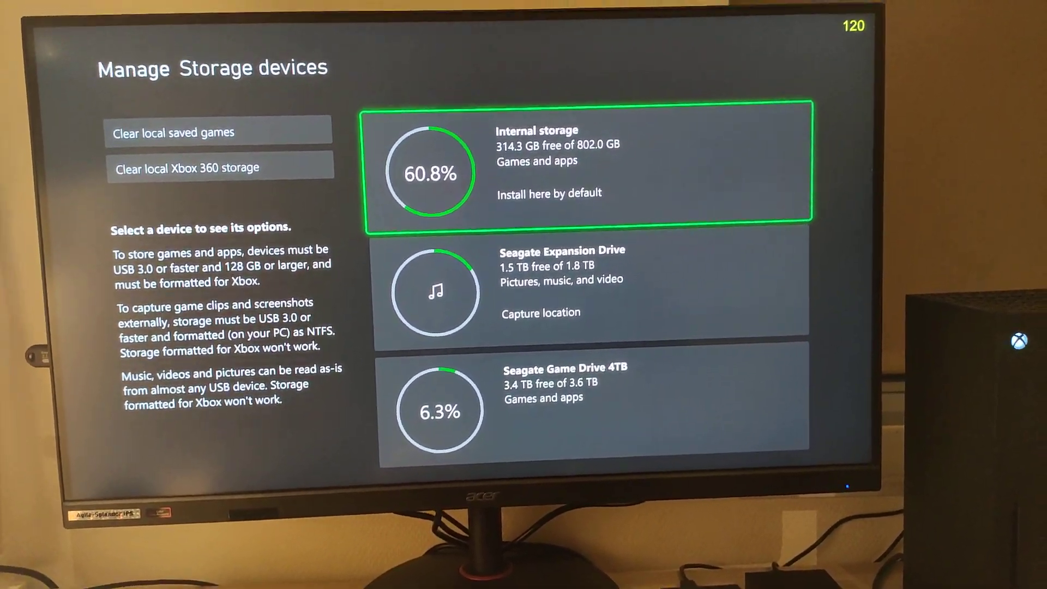
- Start a Move or copy transfer from Internal storage toward the Seagate Game Drive
click(590, 163)
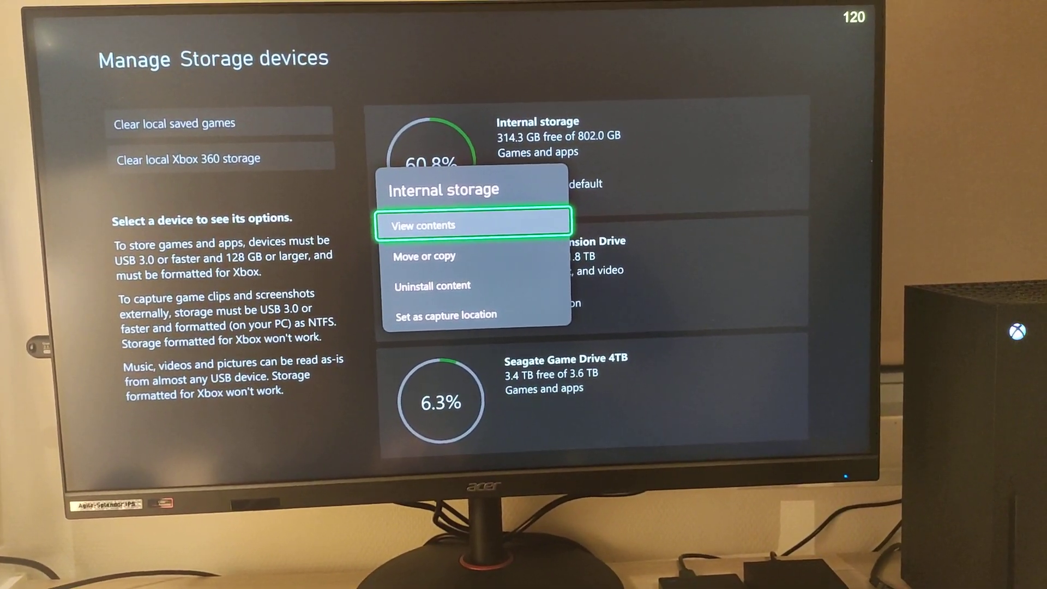
key(down)
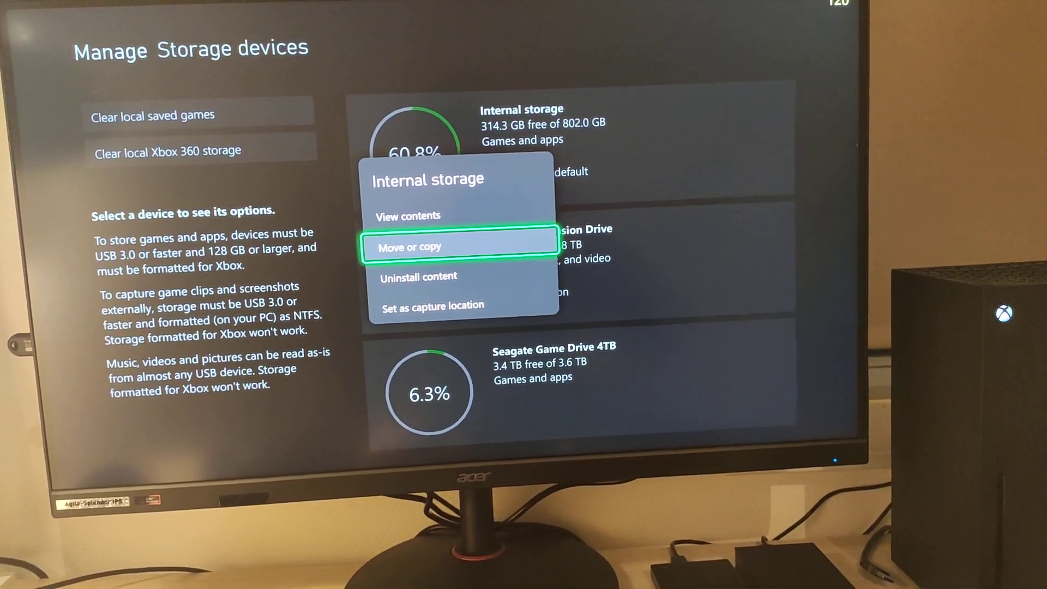
click(410, 246)
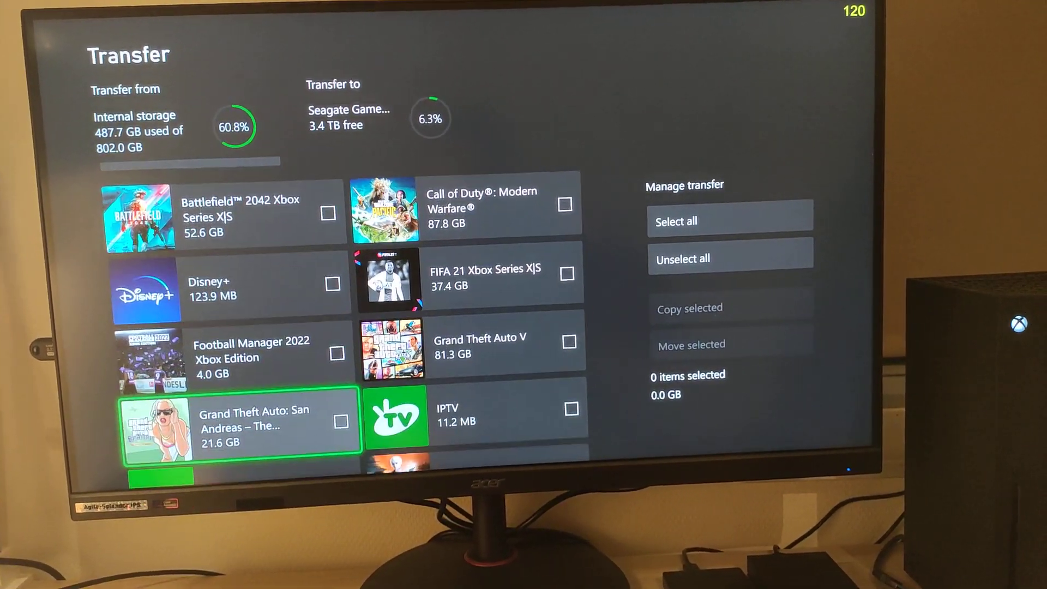
- Tick Ori and the Will of the Wisps and choose Move selected to the Seagate drive
scroll(down, 3)
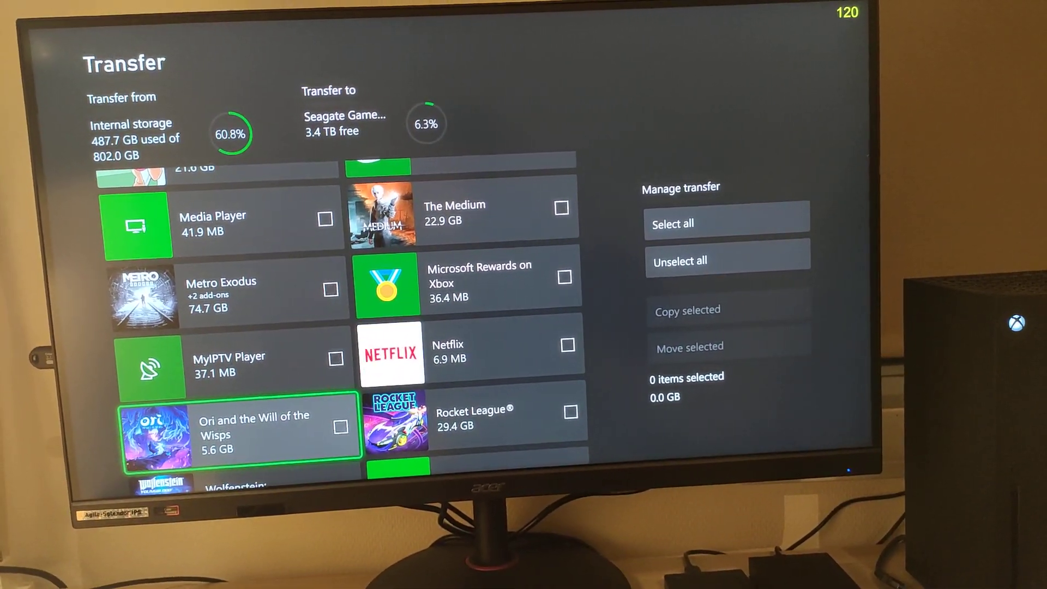
click(340, 427)
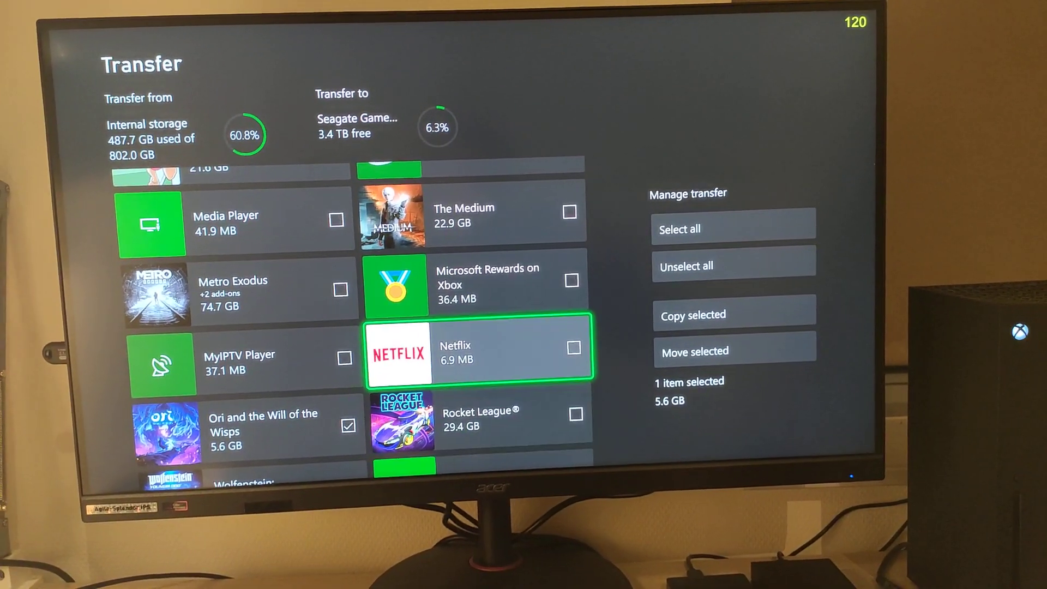
click(734, 349)
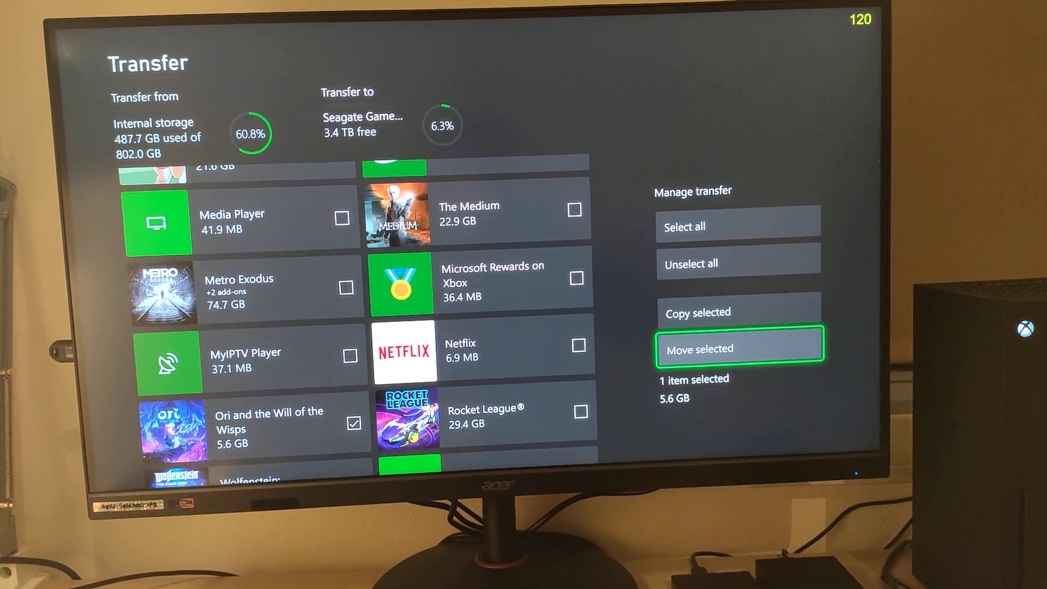
click(739, 349)
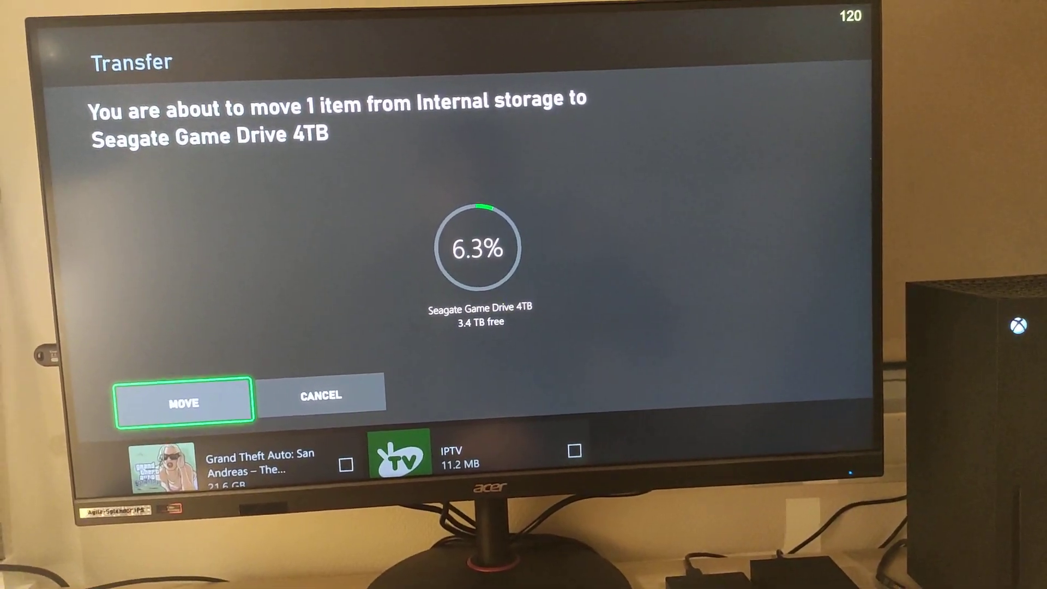
- Confirm MOVE so Ori and the Will of the Wisps enters the queue at 0.0%
click(184, 401)
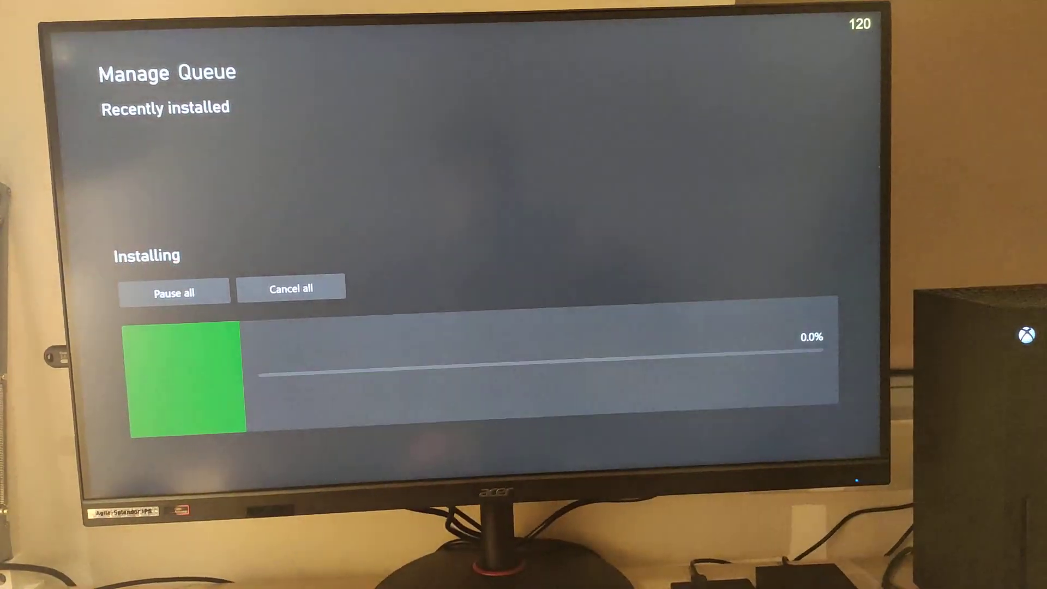